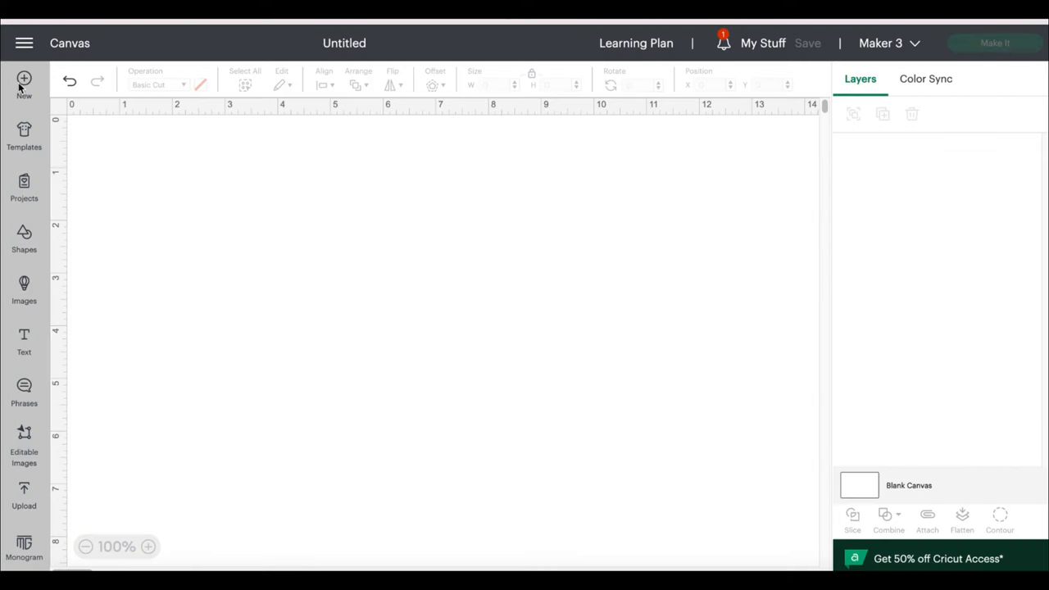
pyautogui.moveTo(29, 503)
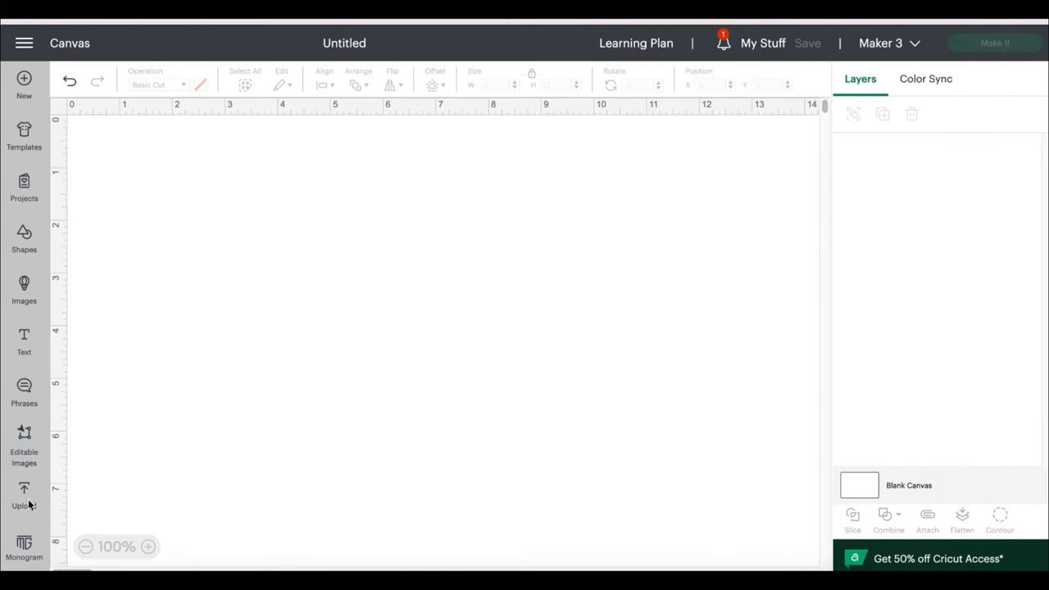
# - Upload the KJD_BunnyBait PNG from the file browser and mark it as a Complex image
pyautogui.click(24, 495)
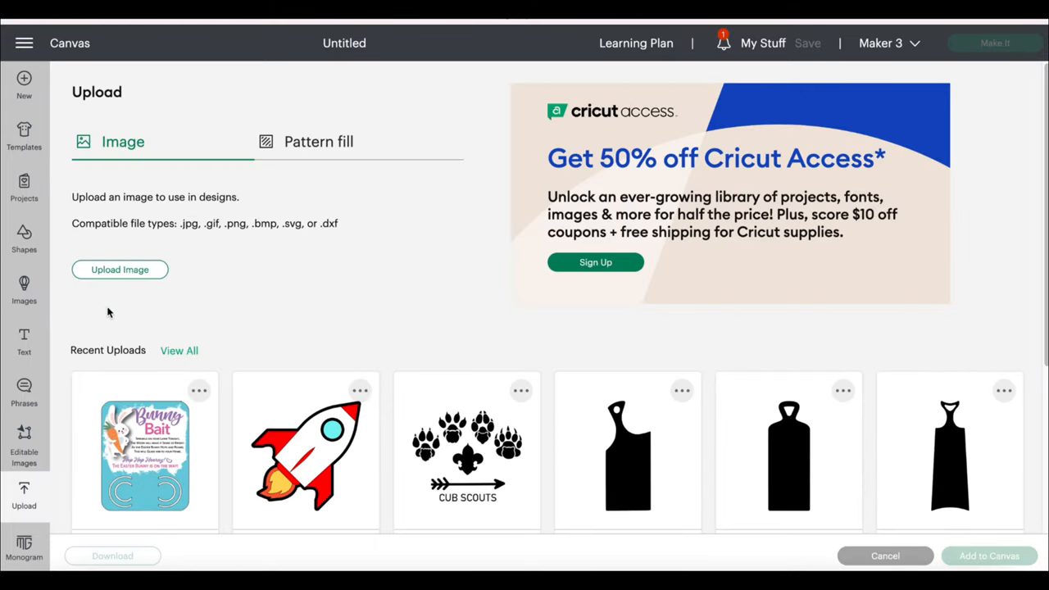
pyautogui.click(120, 268)
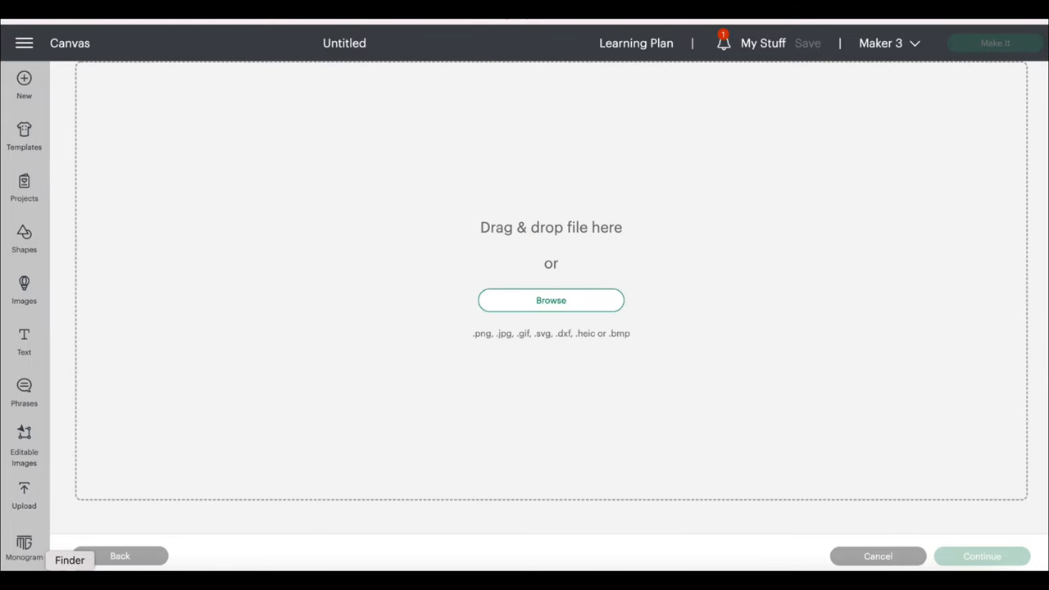
pyautogui.click(550, 300)
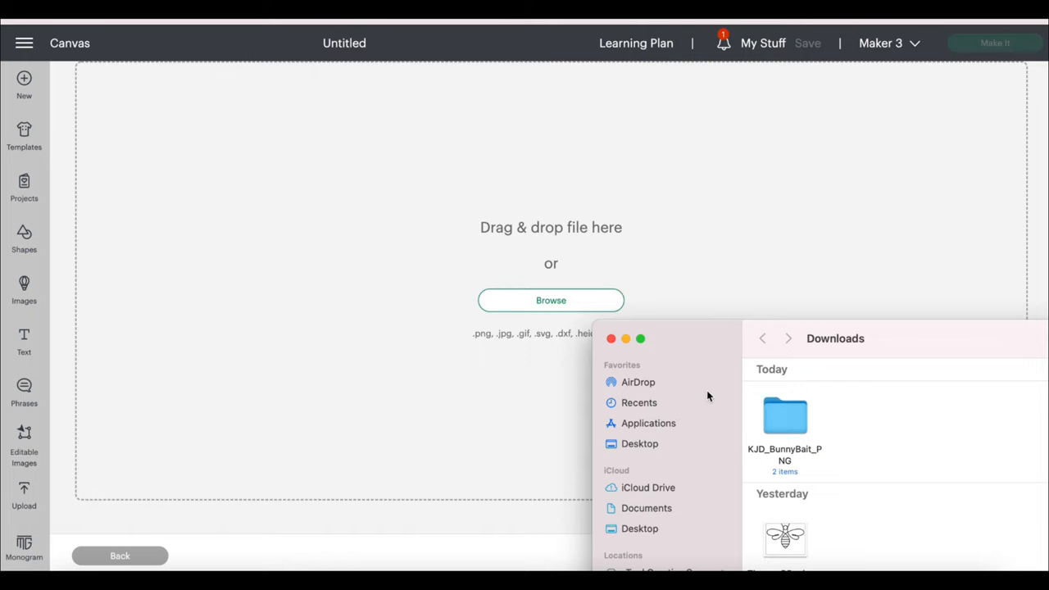
pyautogui.doubleClick(784, 414)
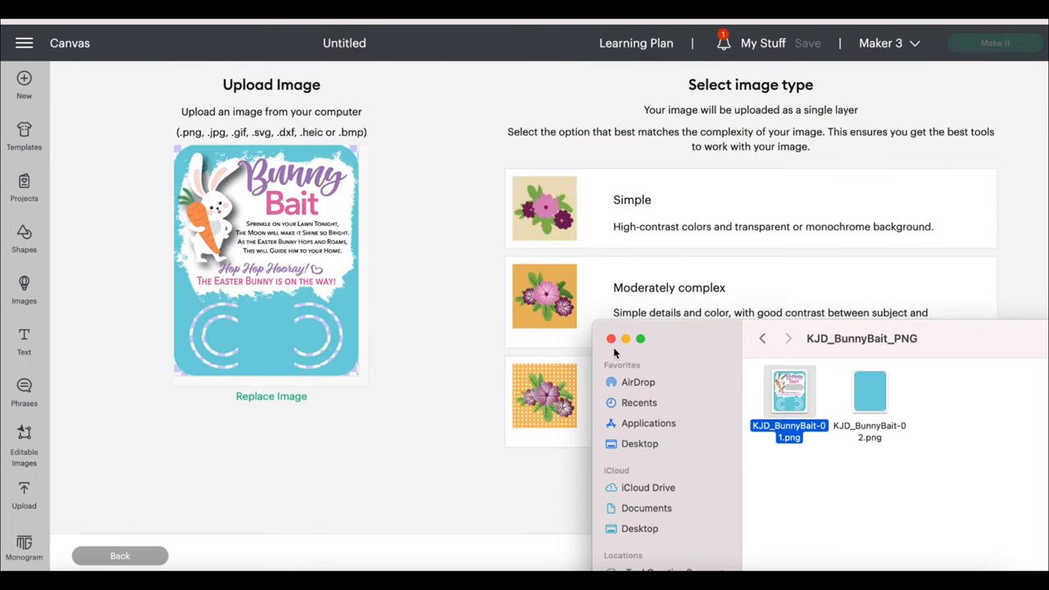
pyautogui.click(610, 338)
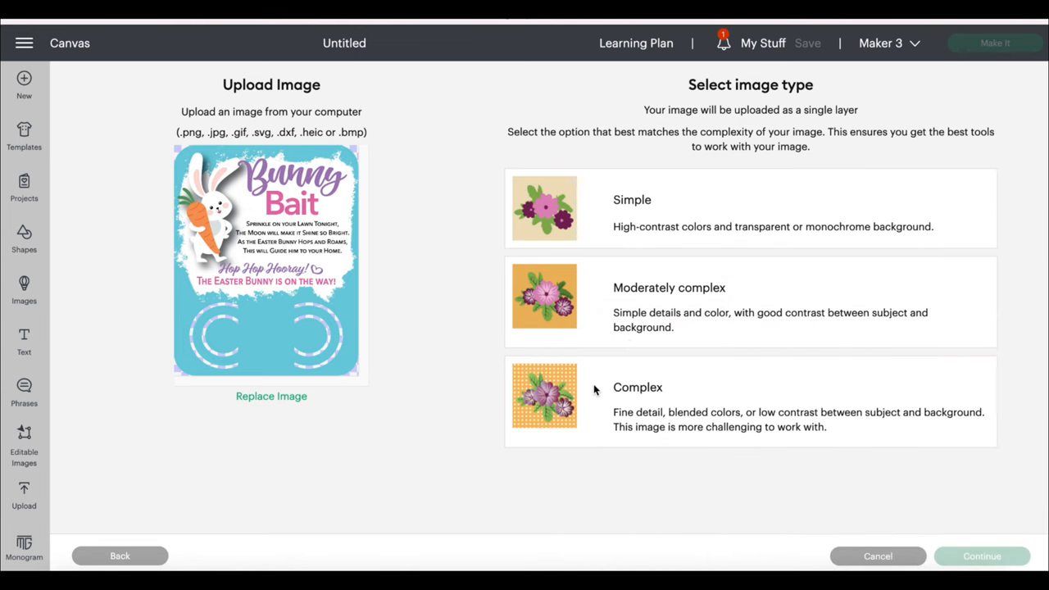
pyautogui.click(738, 401)
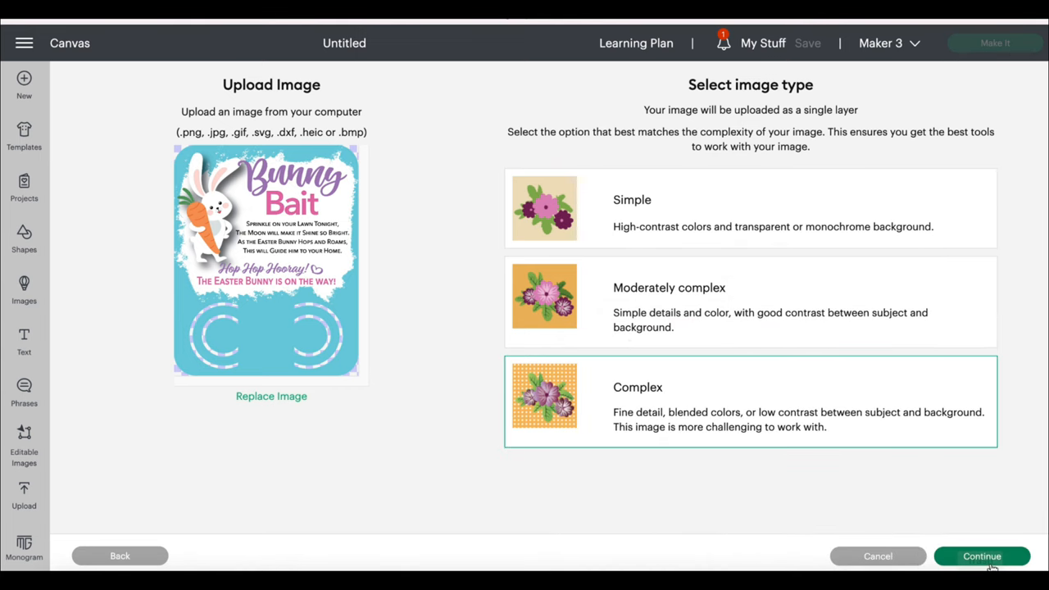
# - Continue past image type and preview the Bunny Bait tag's cut outline
pyautogui.click(981, 555)
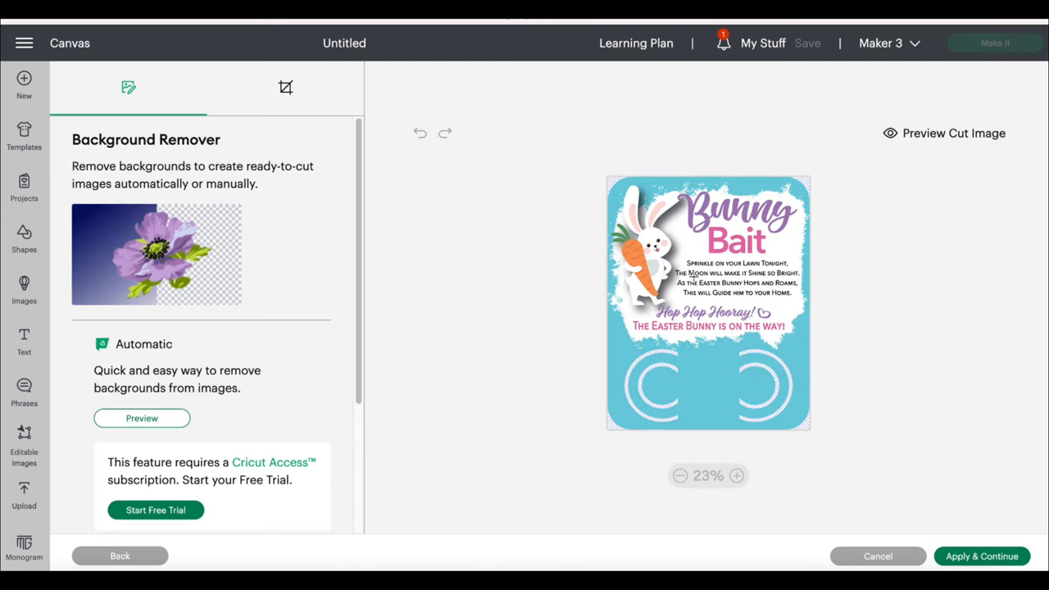
pyautogui.moveTo(892, 138)
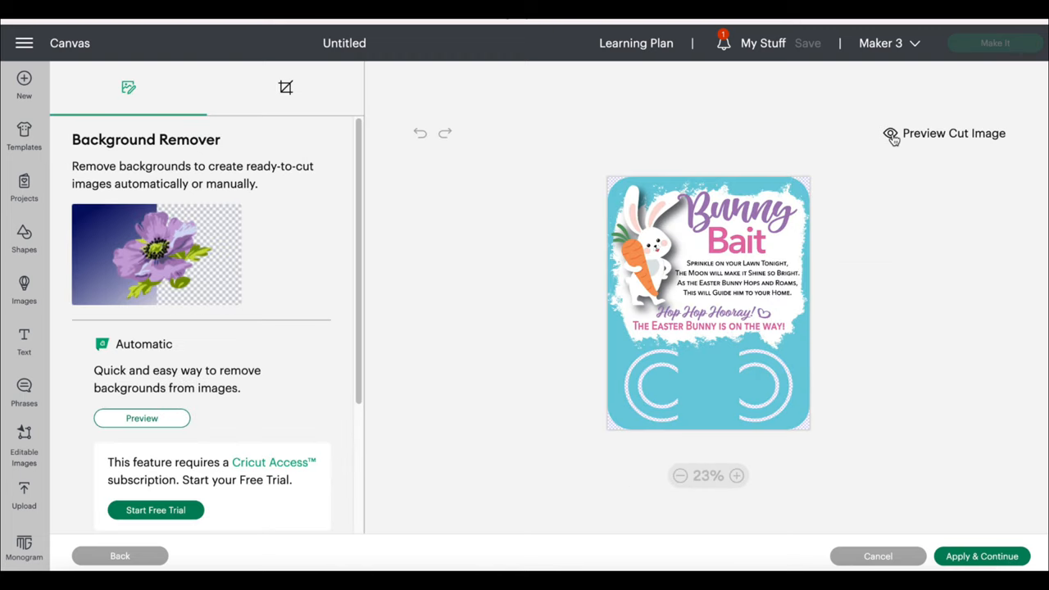
pyautogui.click(953, 132)
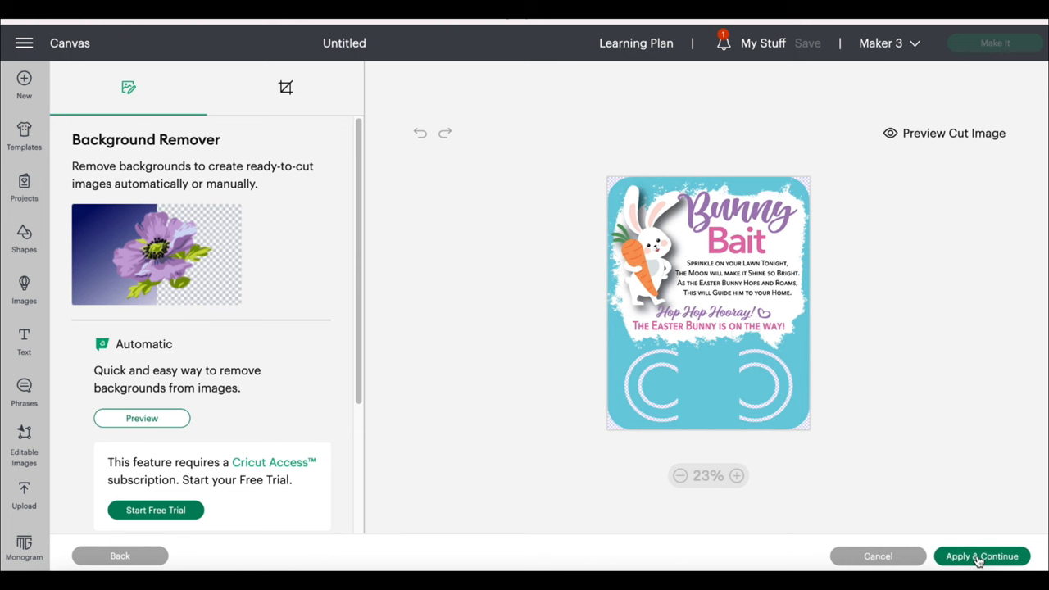
# - Keep the background, save the tag as Print Then Cut, and place it on the canvas
pyautogui.click(980, 555)
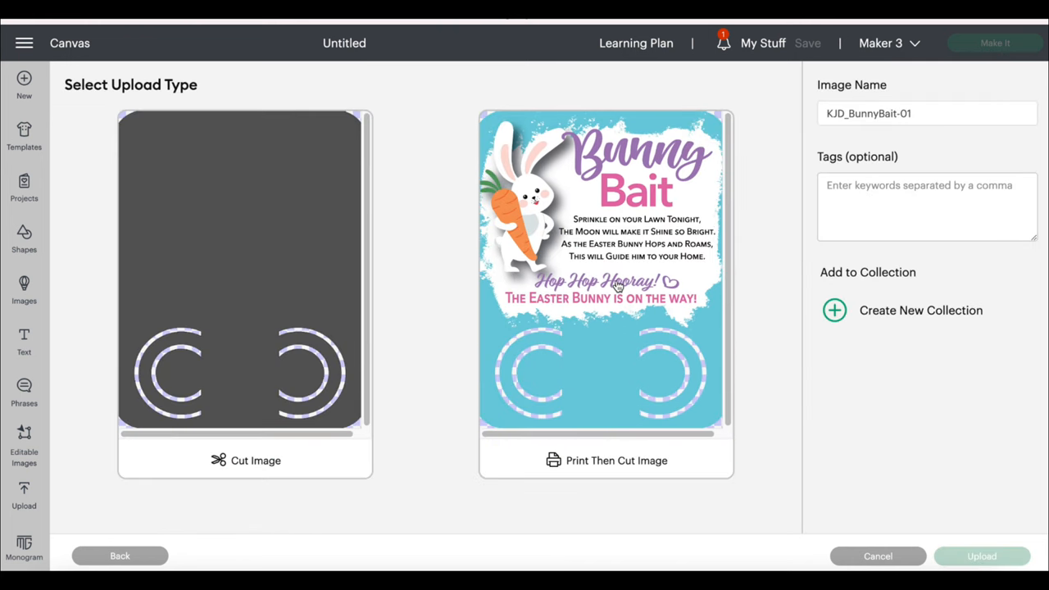
pyautogui.click(605, 278)
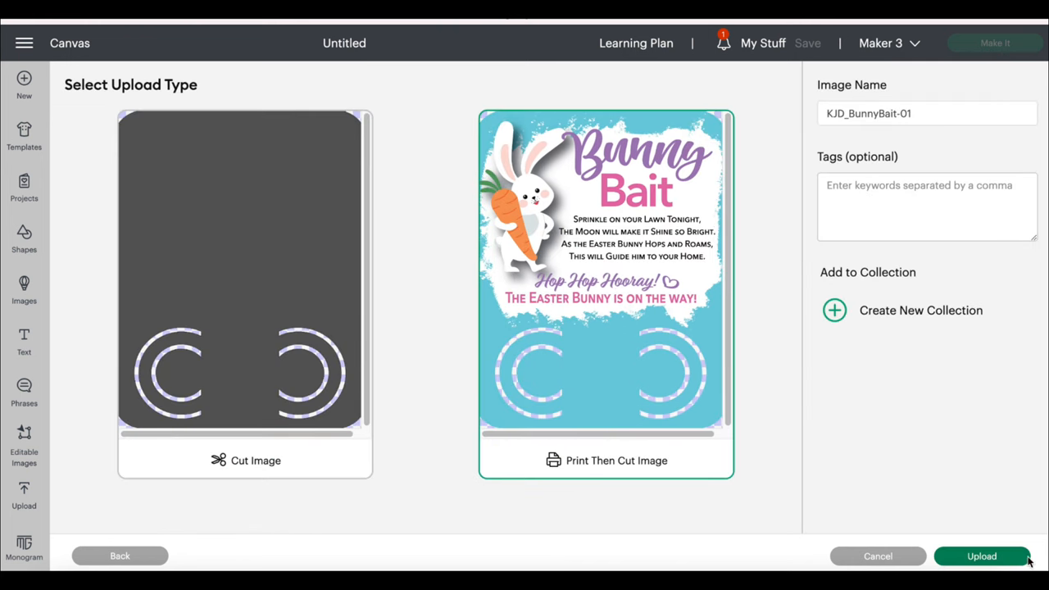
pyautogui.click(981, 556)
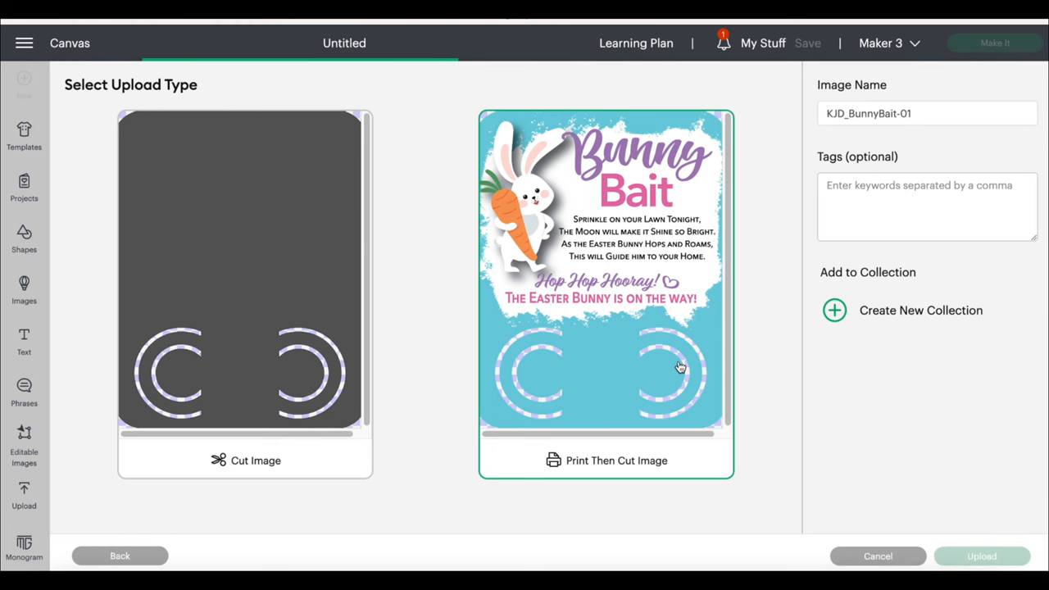
pyautogui.click(980, 556)
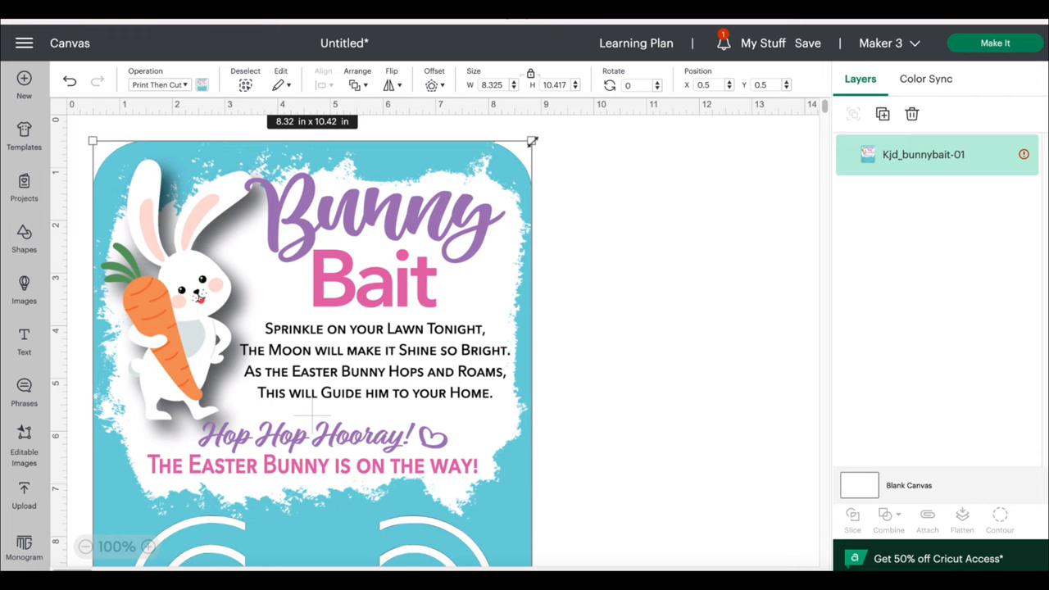
# - Drag-resize the Bunny Bait tag down to roughly 4 by 5 inches
pyautogui.moveTo(532, 142); pyautogui.dragTo(297, 403)
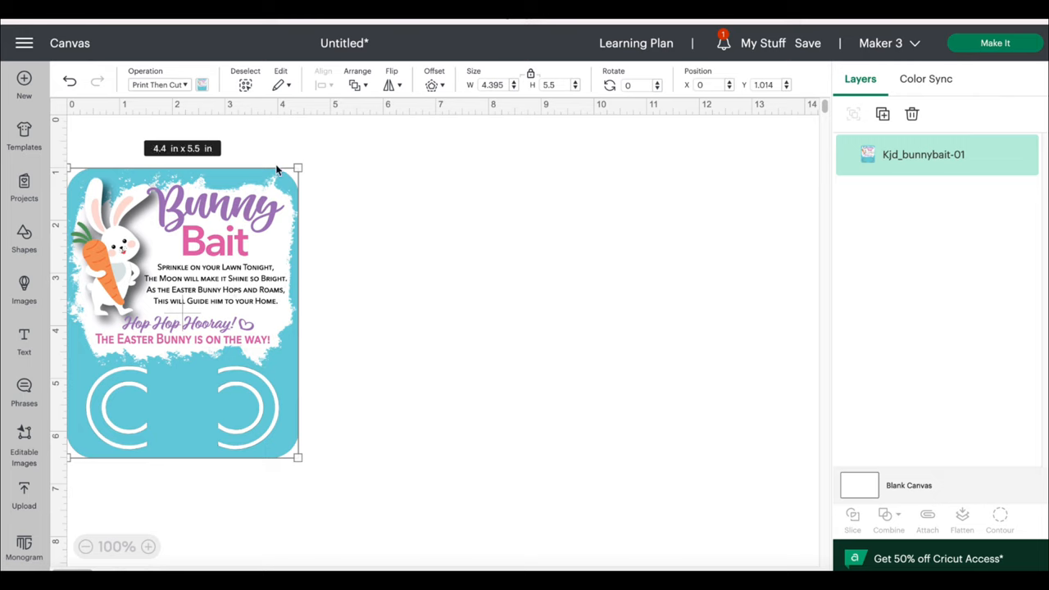
pyautogui.moveTo(304, 164)
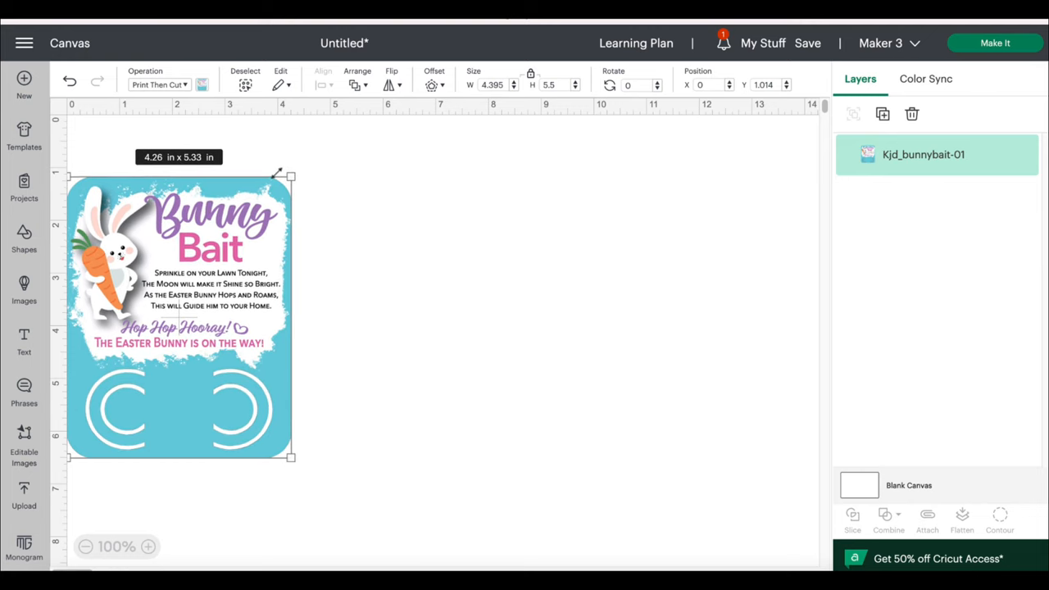
pyautogui.moveTo(291, 174); pyautogui.dragTo(285, 184)
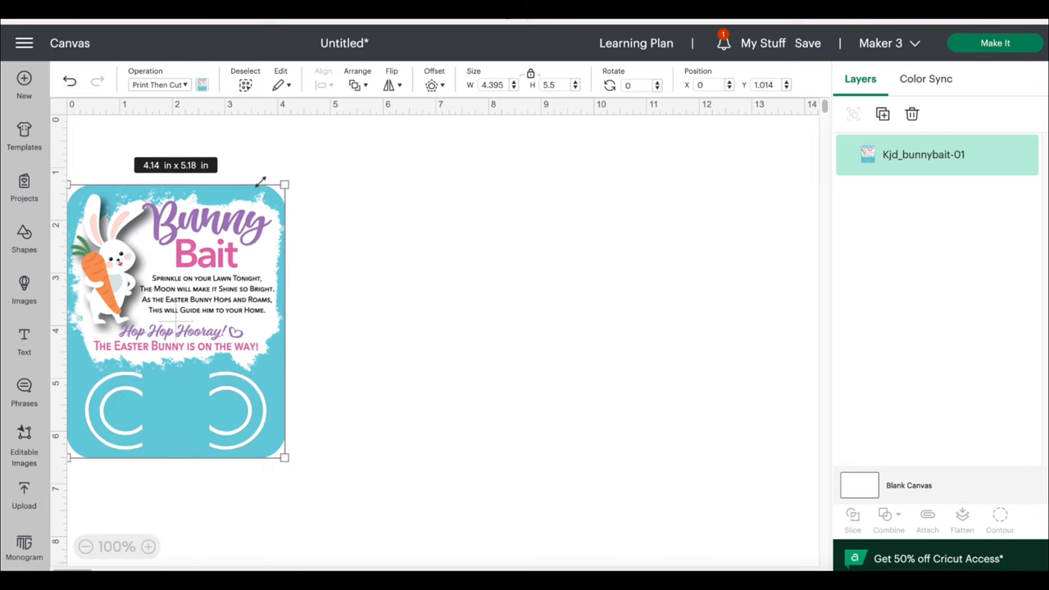
pyautogui.moveTo(284, 184); pyautogui.dragTo(280, 190)
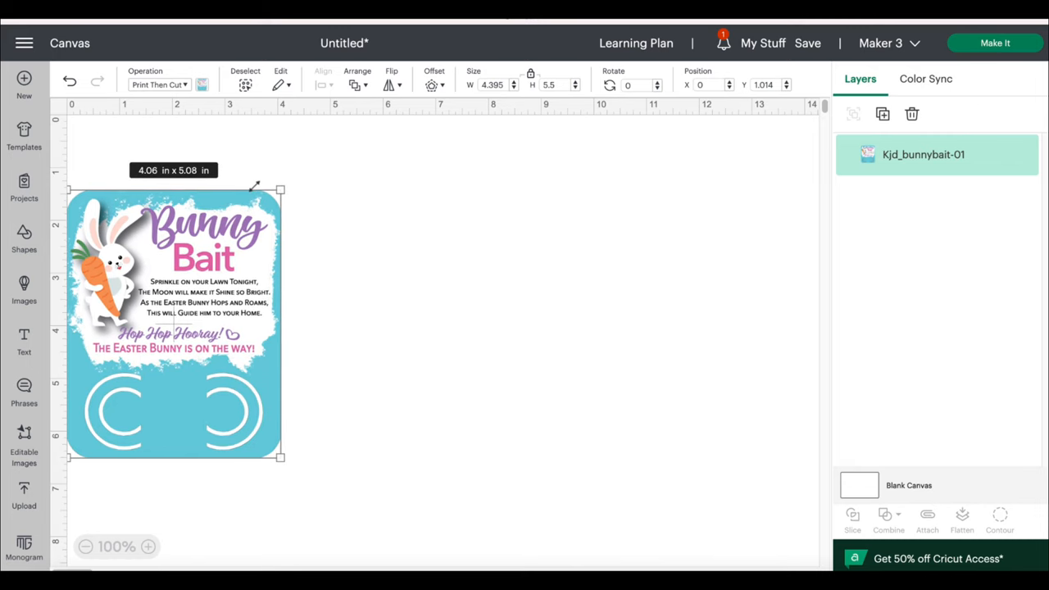
pyautogui.moveTo(281, 190); pyautogui.dragTo(277, 193)
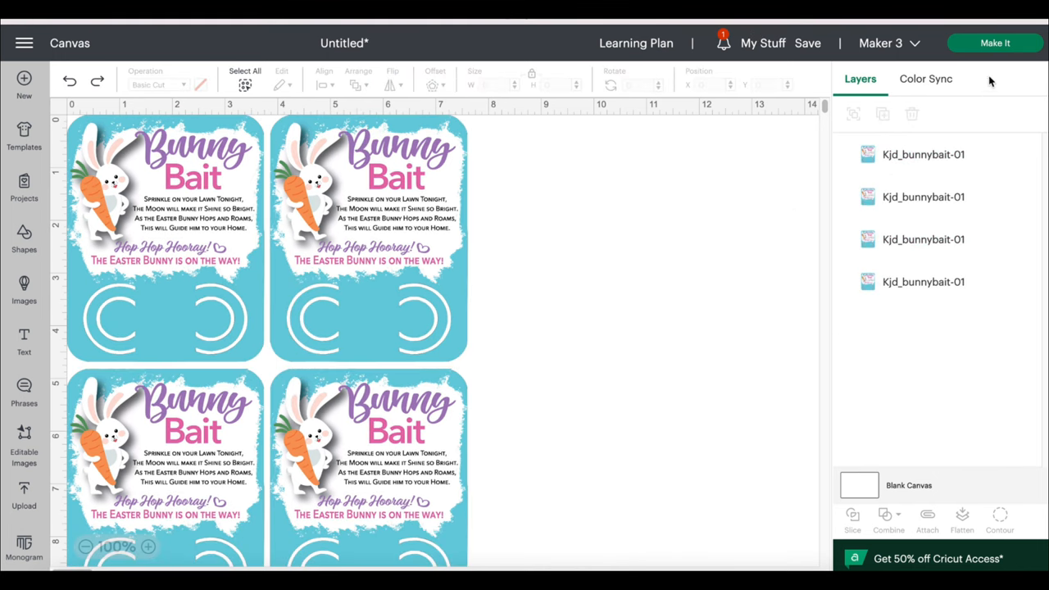
pyautogui.moveTo(831, 219)
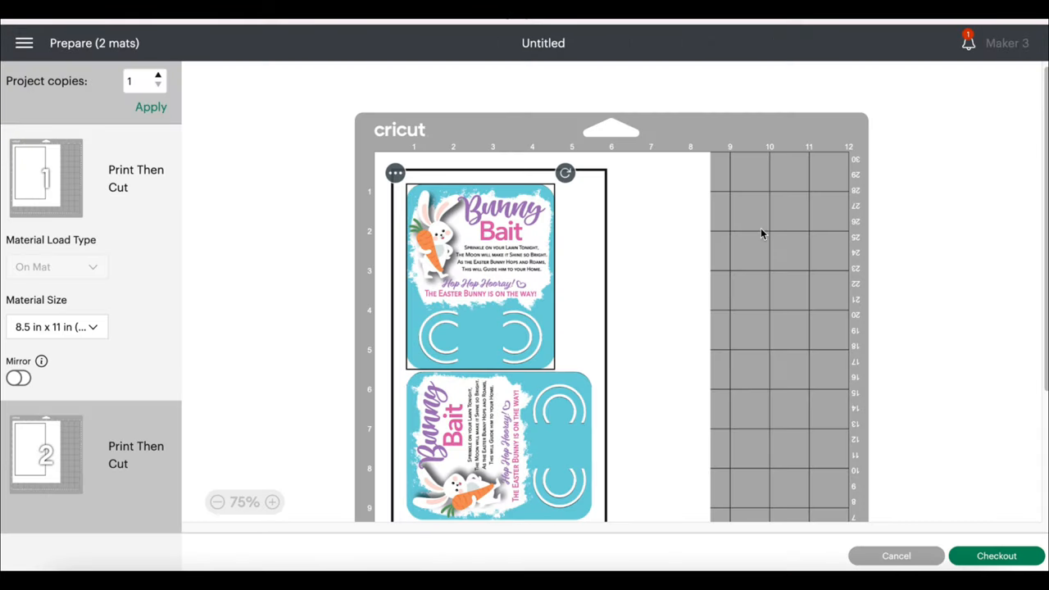
# - Review the two prepared mats, continue to Make, and send the letter-size mat to the printer
pyautogui.scroll(-3)
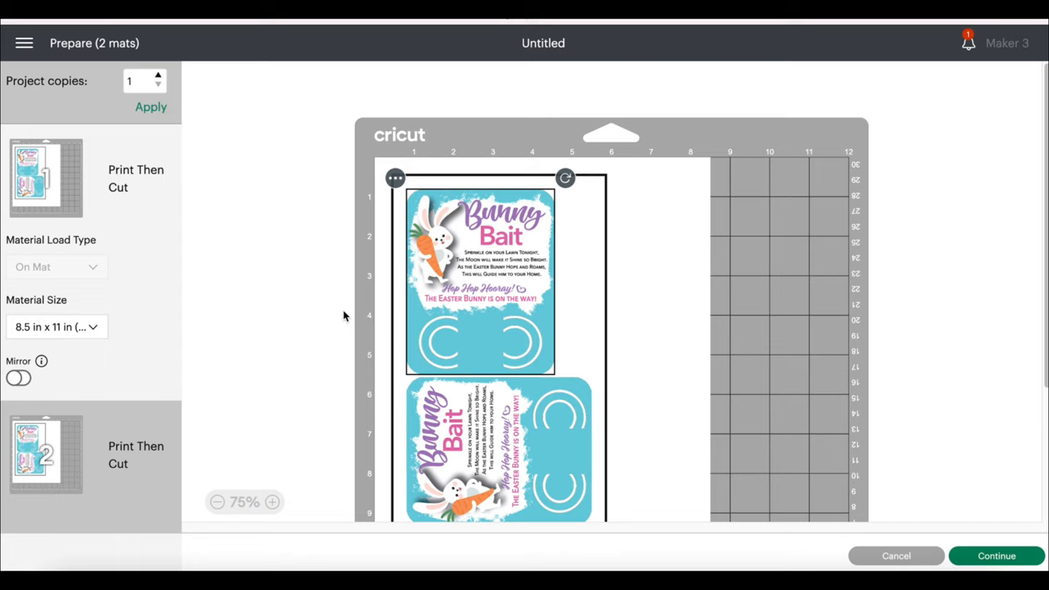
pyautogui.scroll(-3)
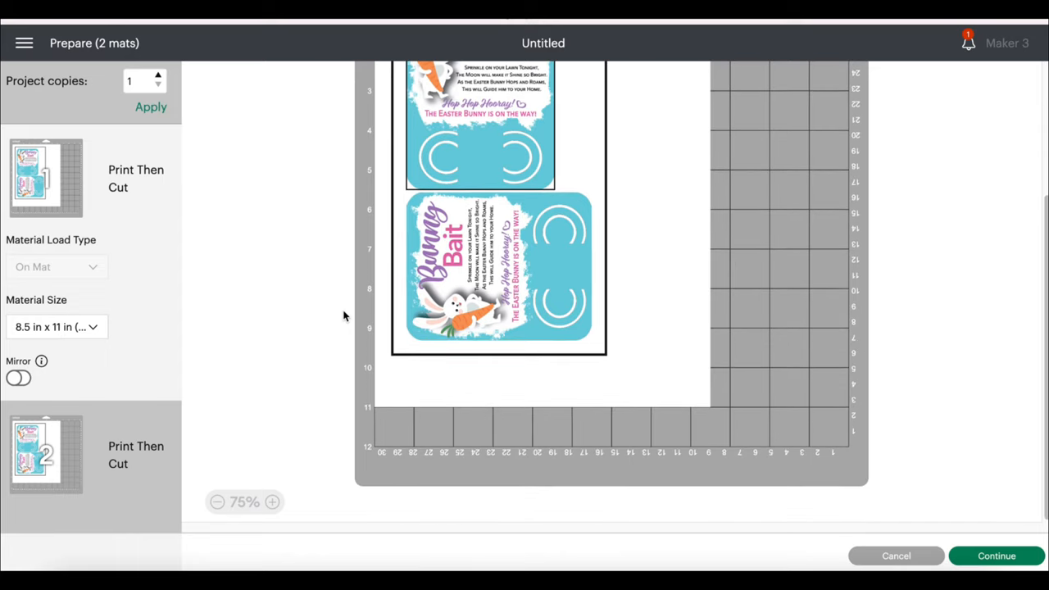
pyautogui.scroll(3)
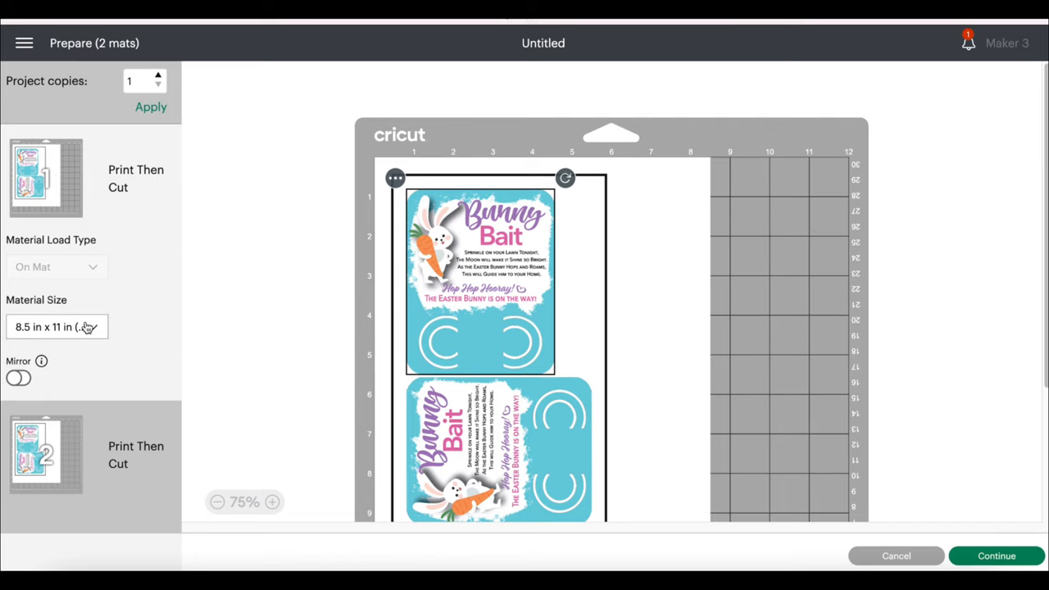
pyautogui.moveTo(148, 319)
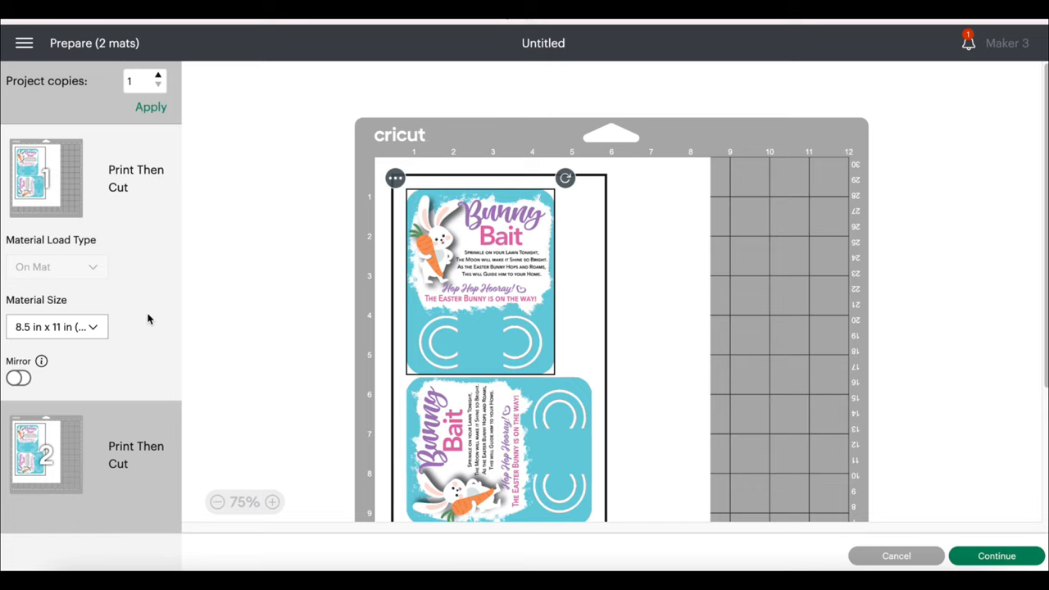
pyautogui.moveTo(172, 319)
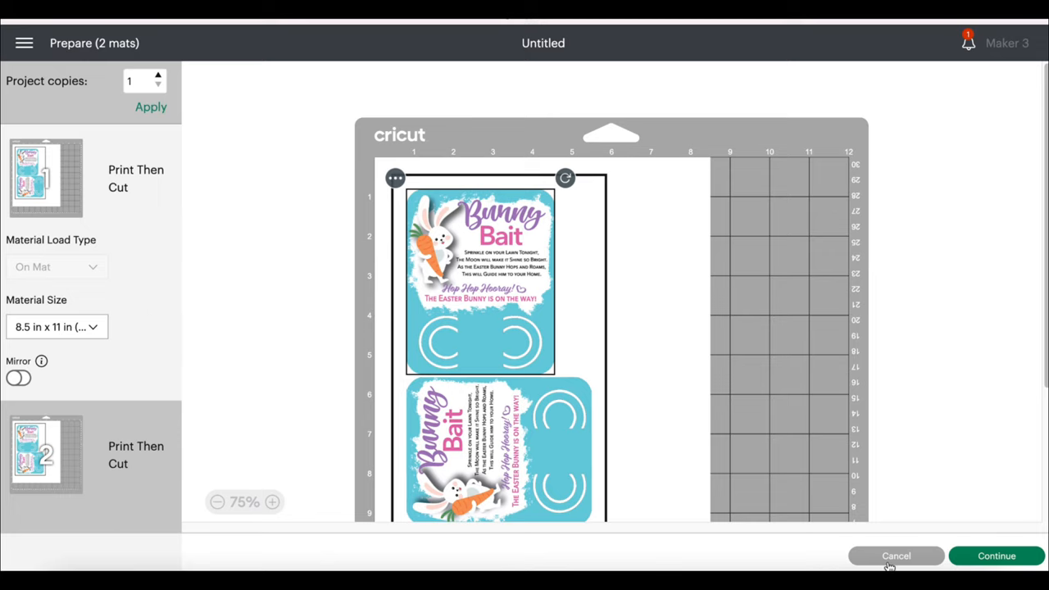
pyautogui.click(896, 556)
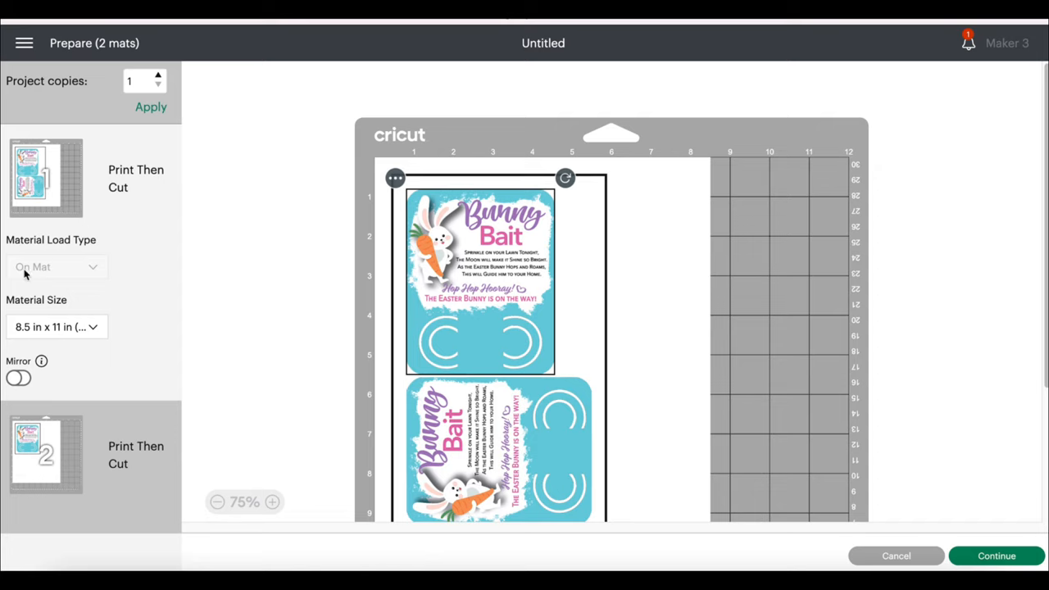
pyautogui.moveTo(996, 556)
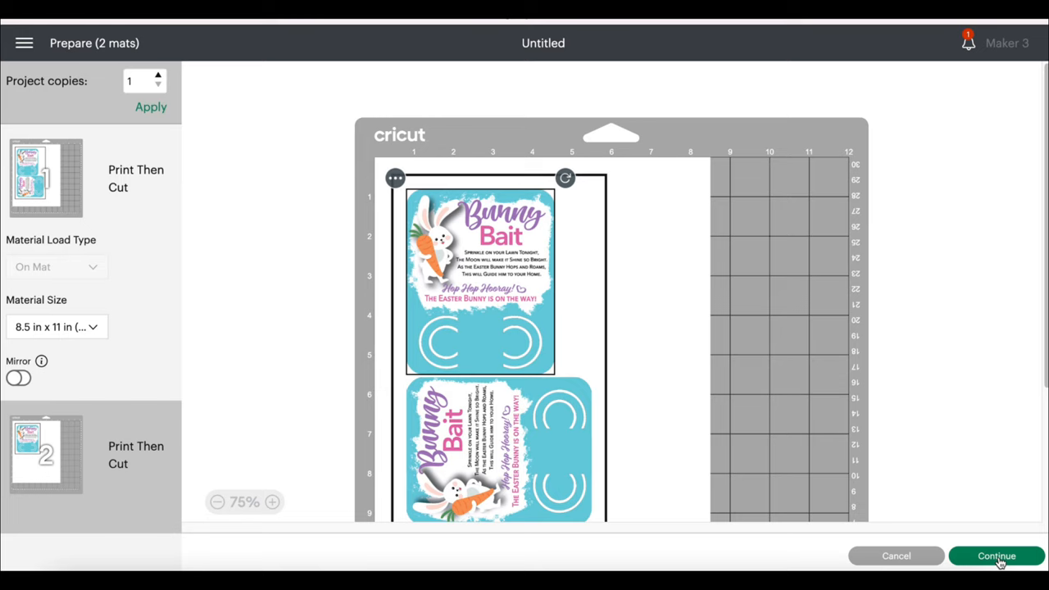
pyautogui.click(996, 555)
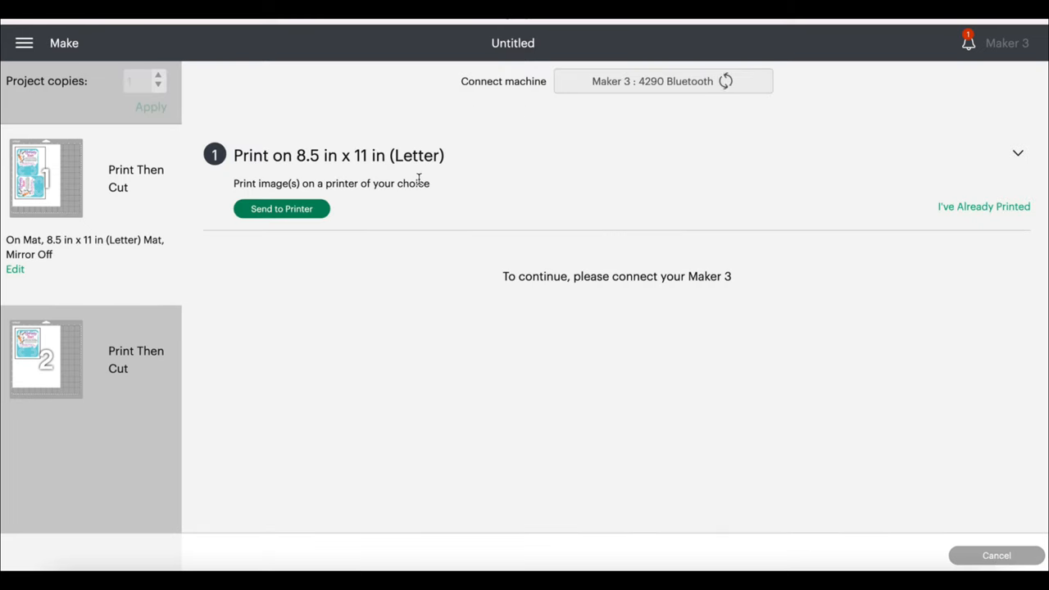
pyautogui.moveTo(311, 215)
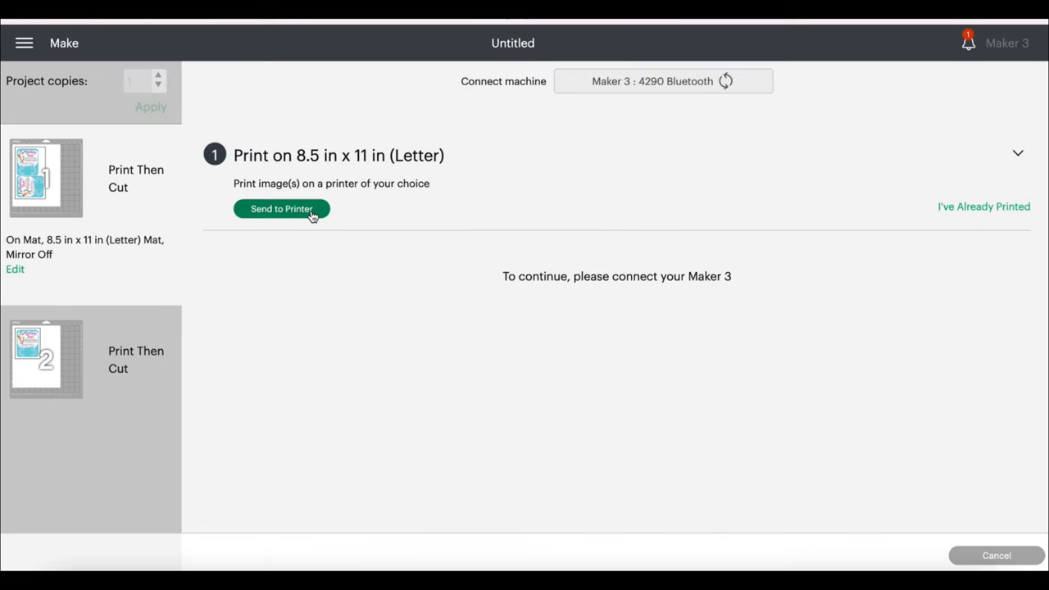
pyautogui.click(281, 208)
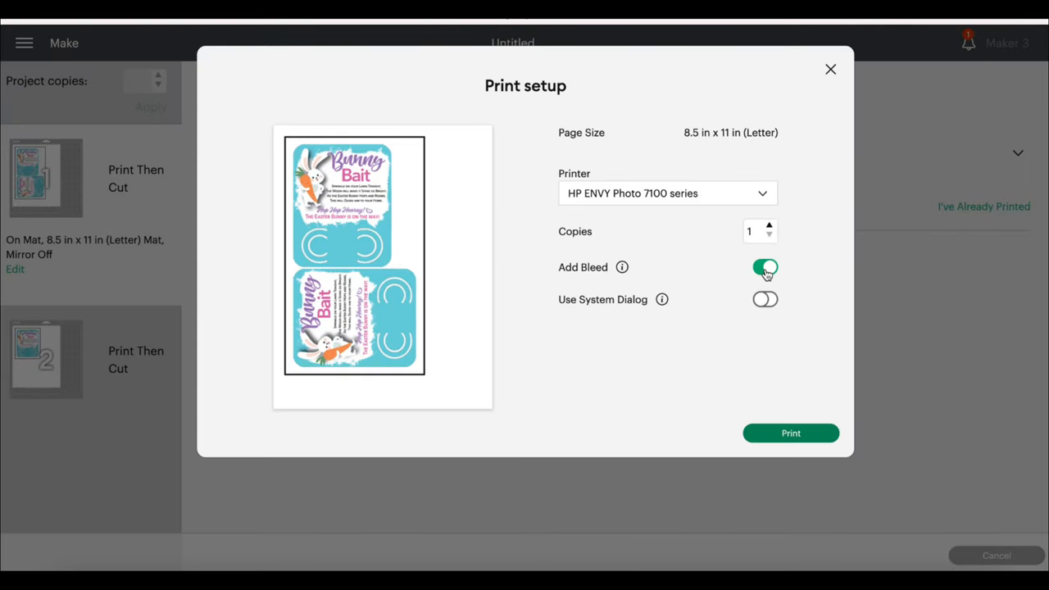
pyautogui.moveTo(806, 418)
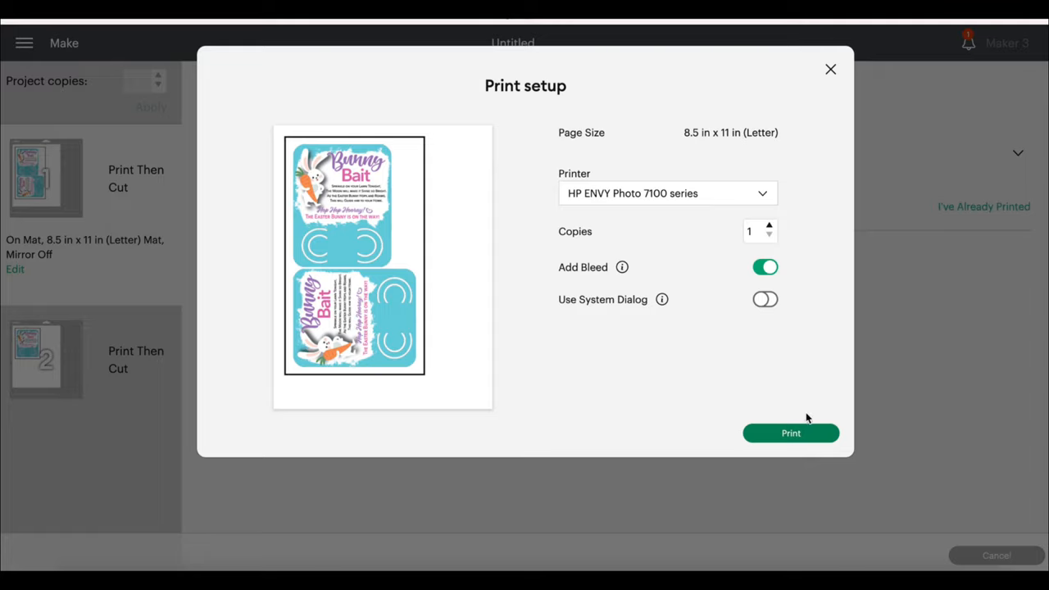
pyautogui.moveTo(807, 438)
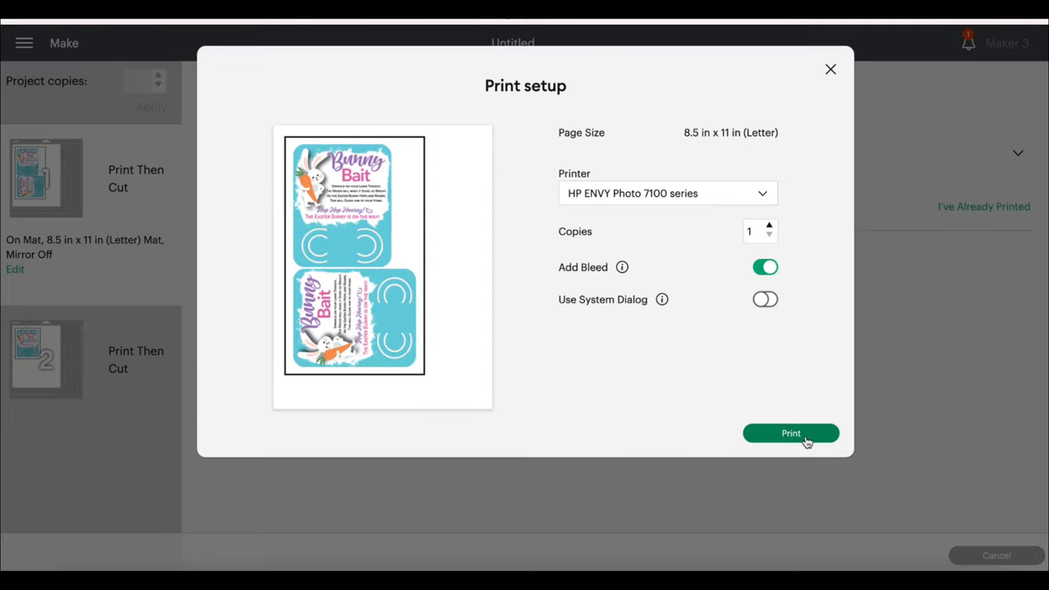
# - Print the first mat of tags on the HP ENVY printer with bleed on
pyautogui.click(790, 432)
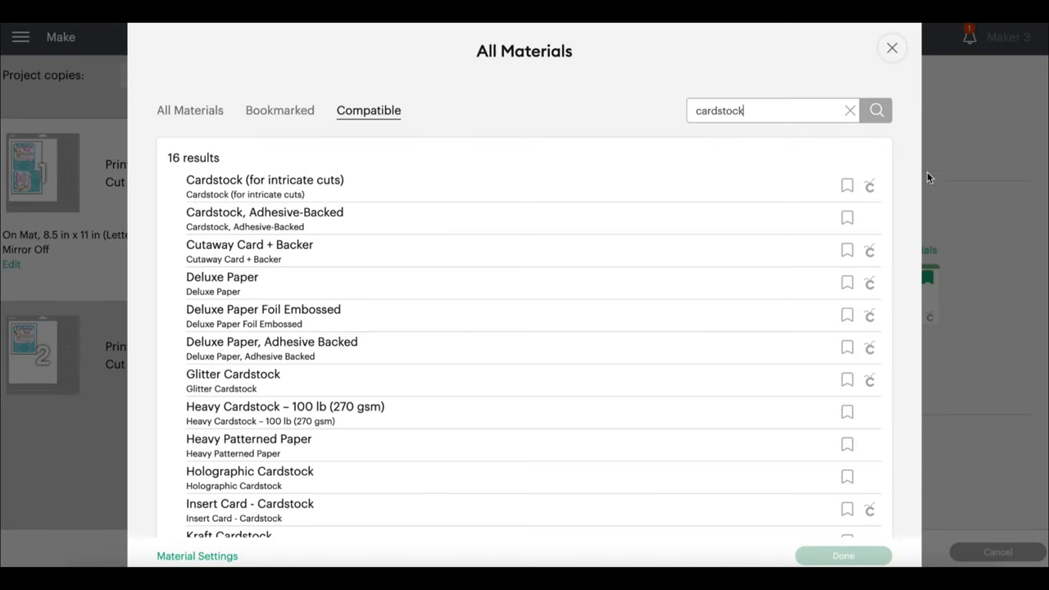
# - Search all materials for cardstock and choose Medium Cardstock – 80 lb (216 gsm)
pyautogui.click(891, 47)
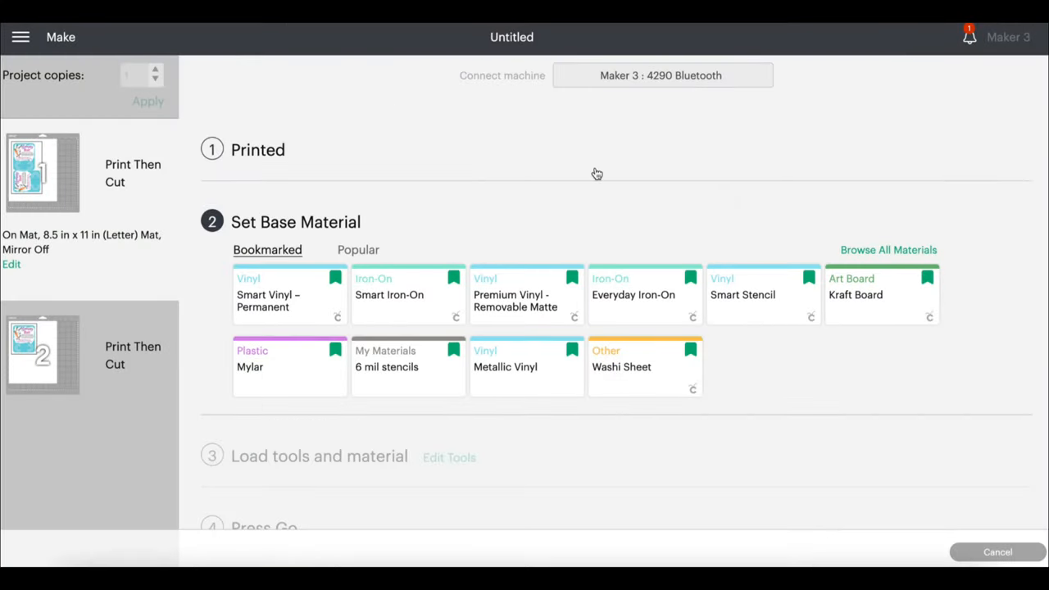
pyautogui.moveTo(884, 252)
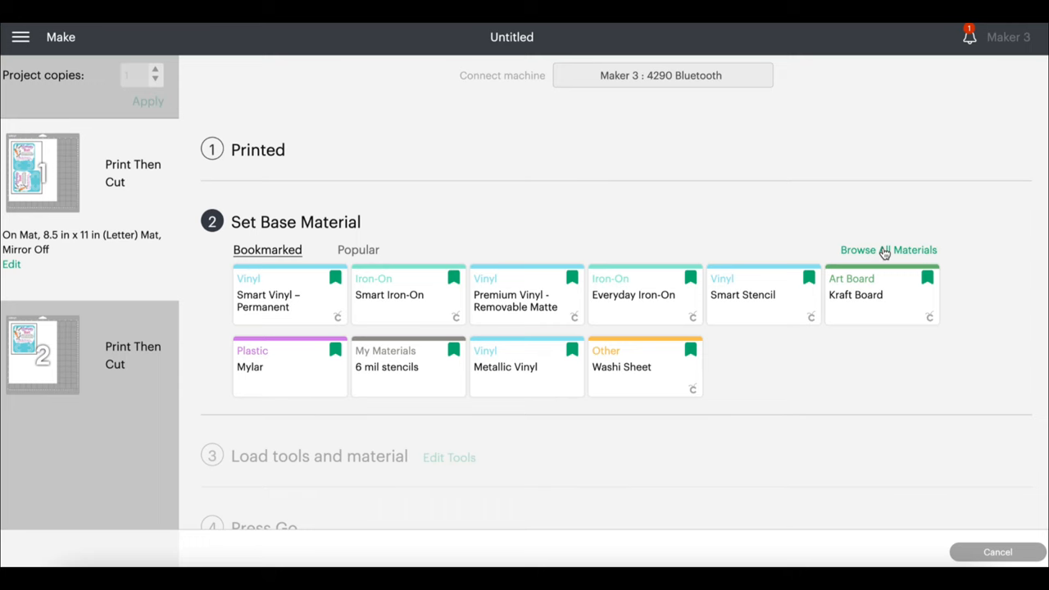
pyautogui.click(887, 249)
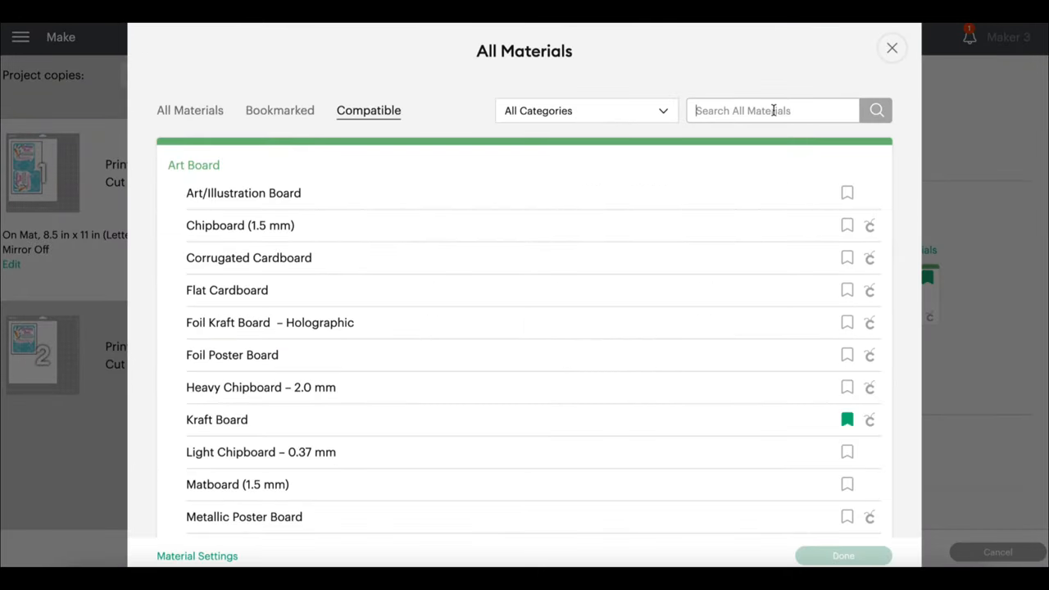
pyautogui.write('cards')
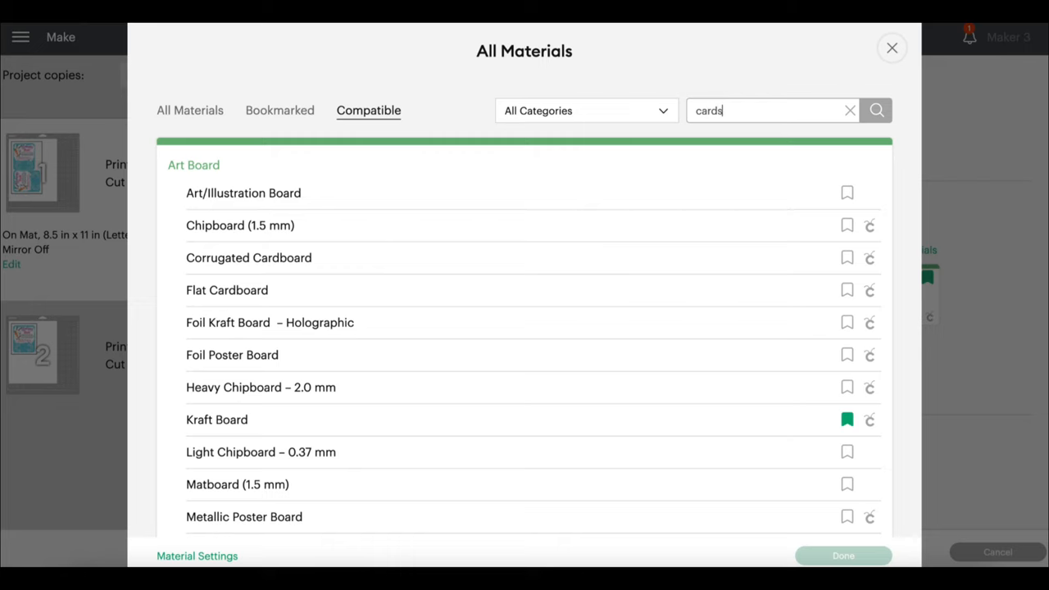
pyautogui.write('stock')
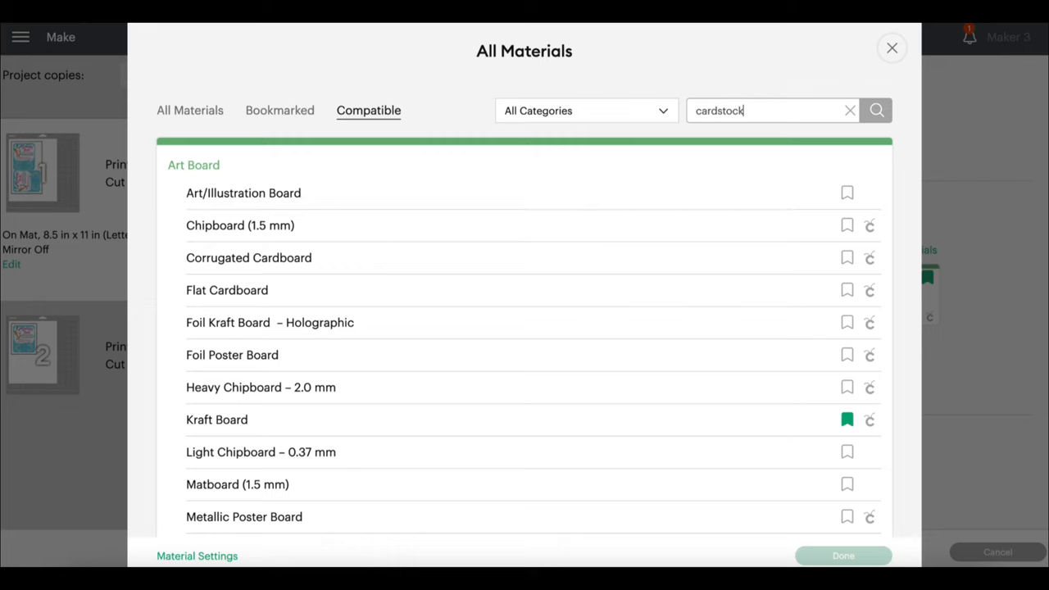
pyautogui.click(875, 110)
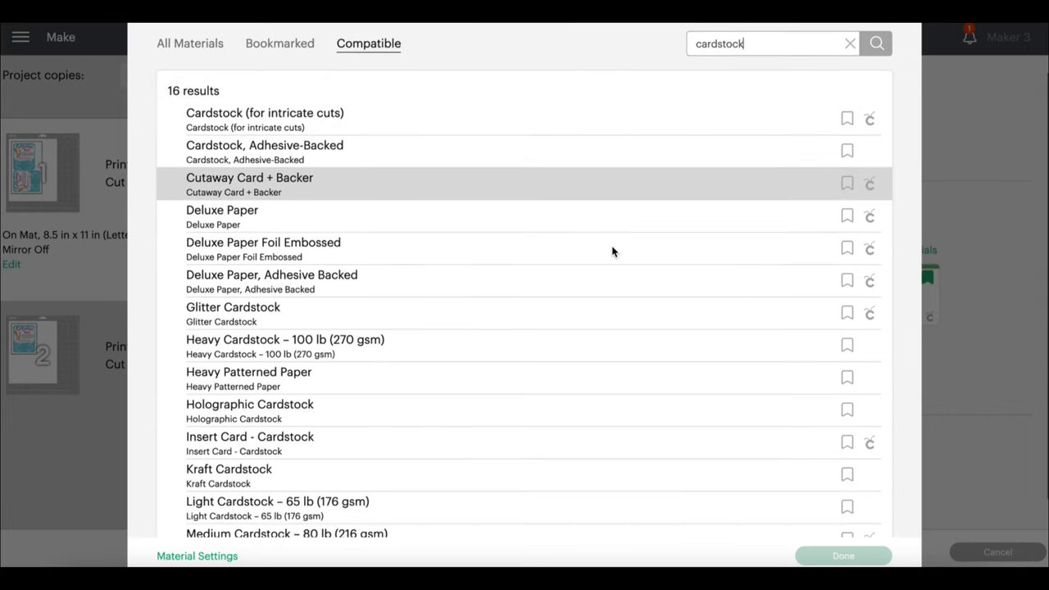
pyautogui.click(189, 44)
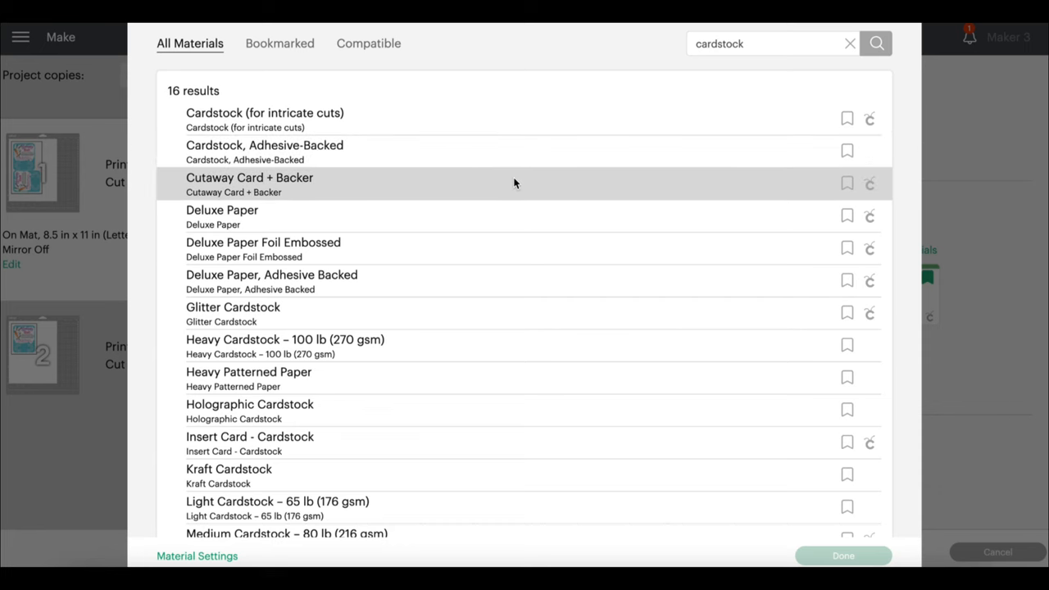
pyautogui.scroll(-3)
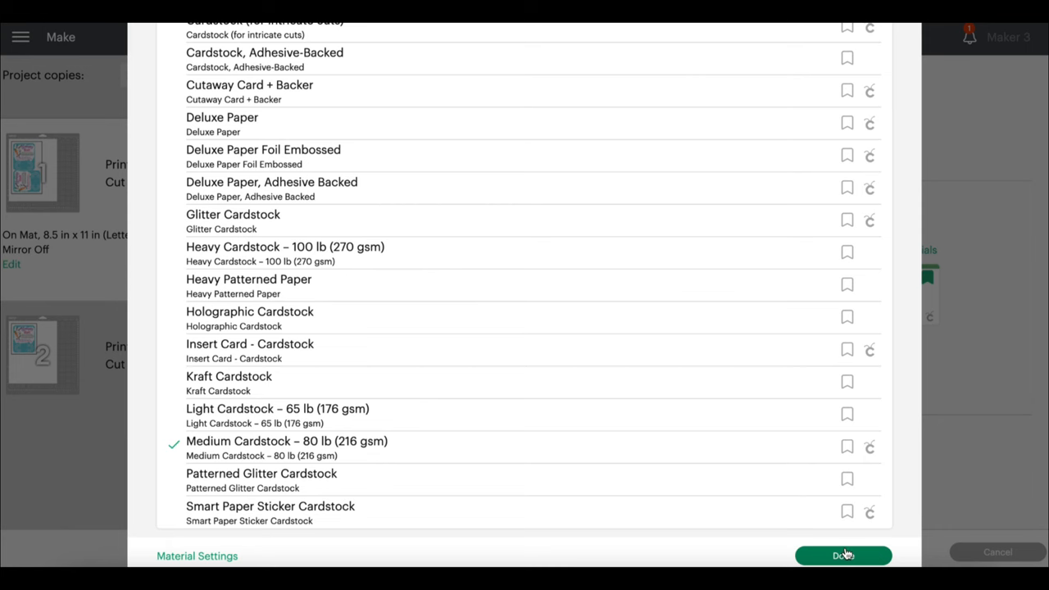
pyautogui.click(842, 555)
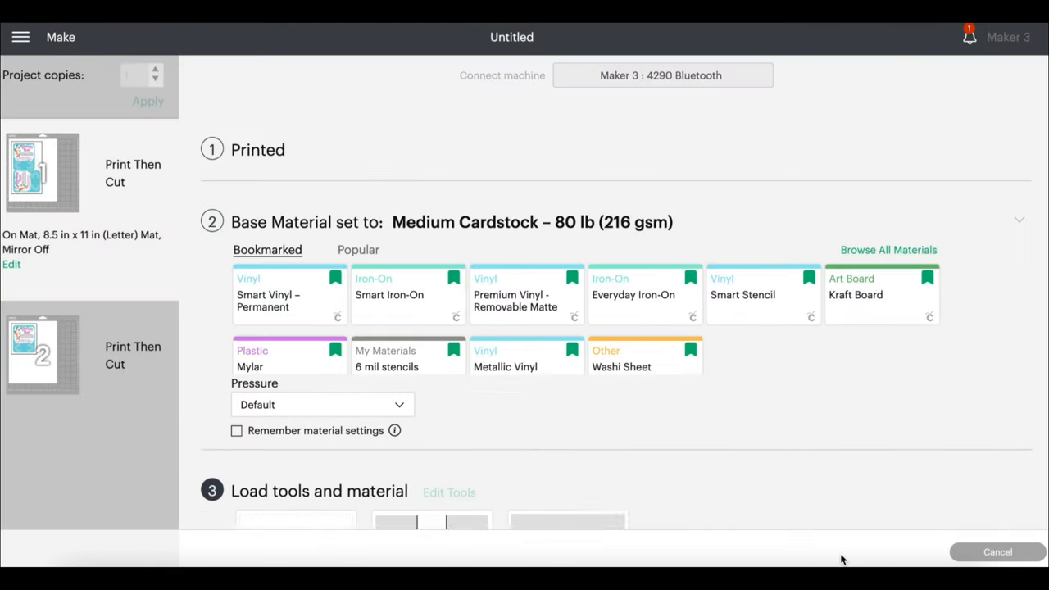
pyautogui.click(1018, 220)
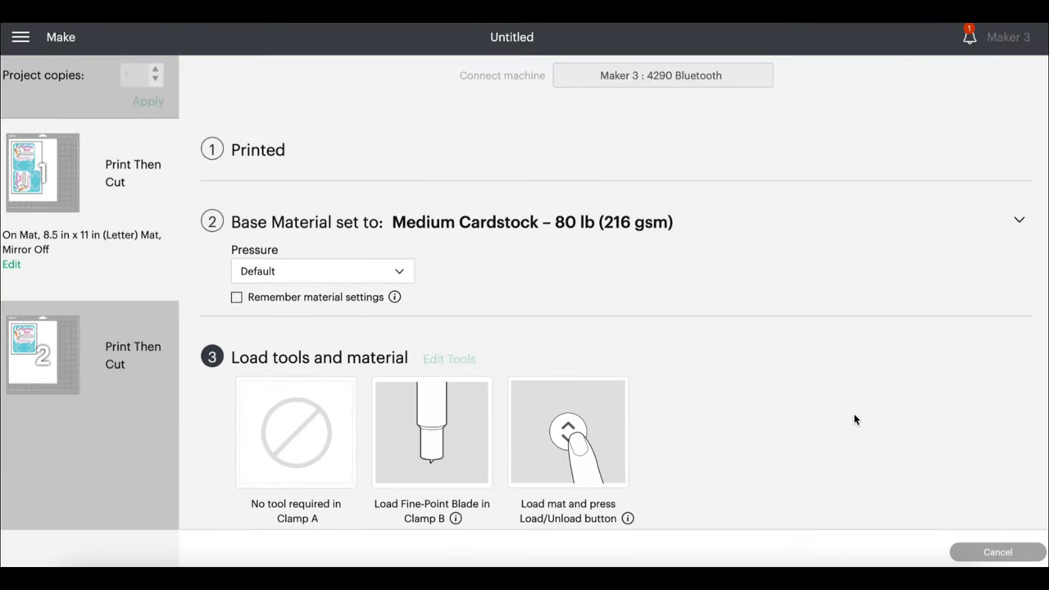
pyautogui.moveTo(938, 47)
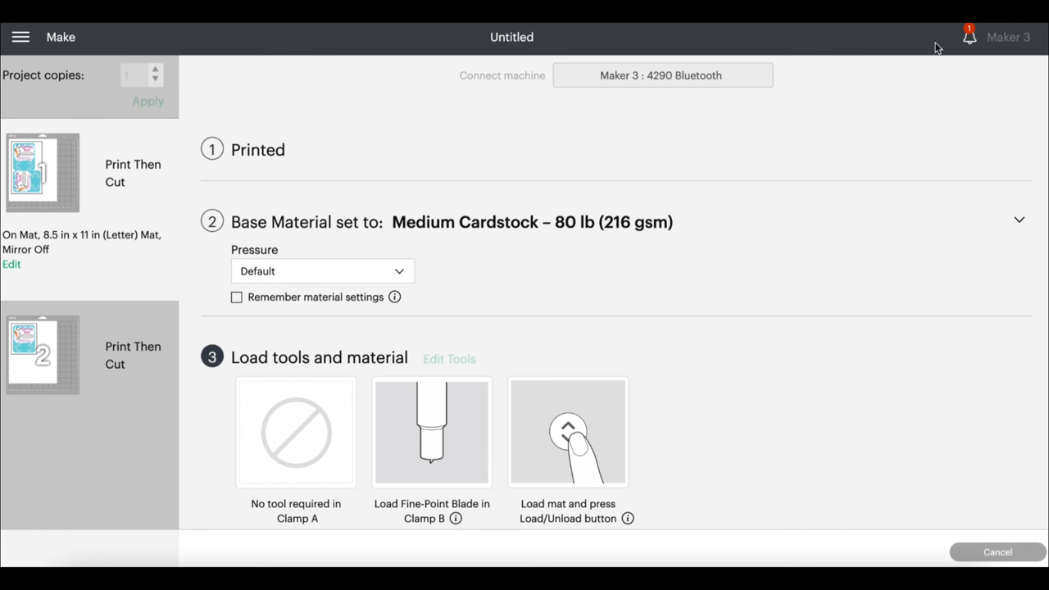